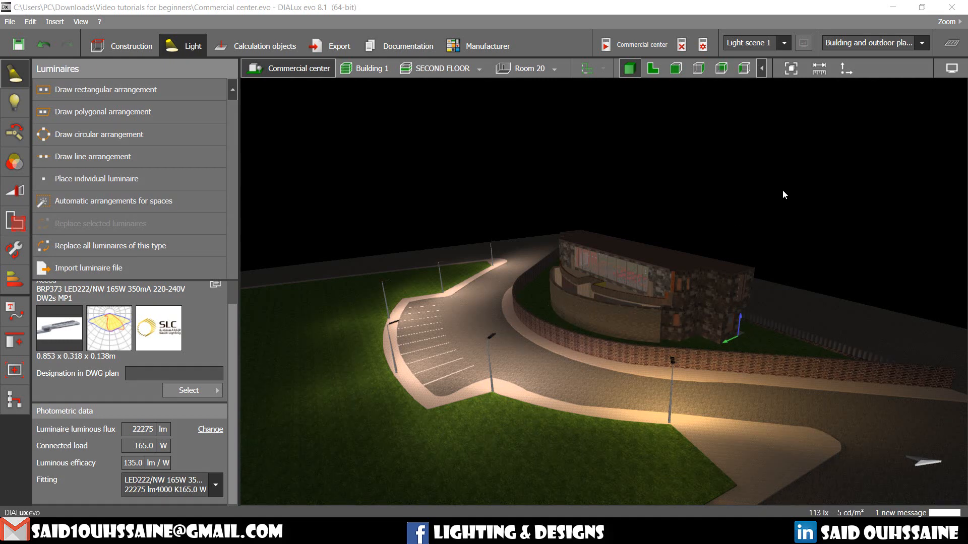
pyautogui.moveTo(336, 163)
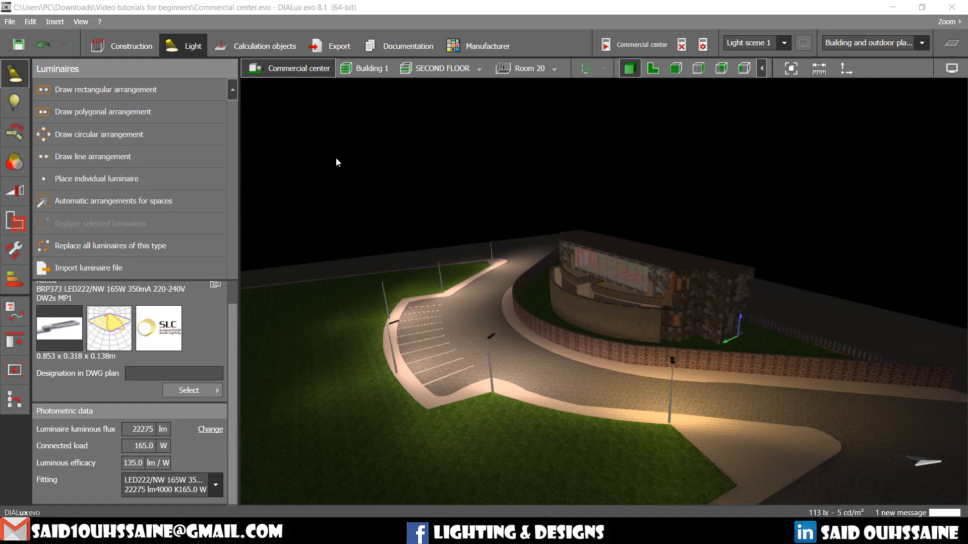
# Step: Show the Lamps panel for the outdoor scene's luminaires in Light mode
pyautogui.click(14, 102)
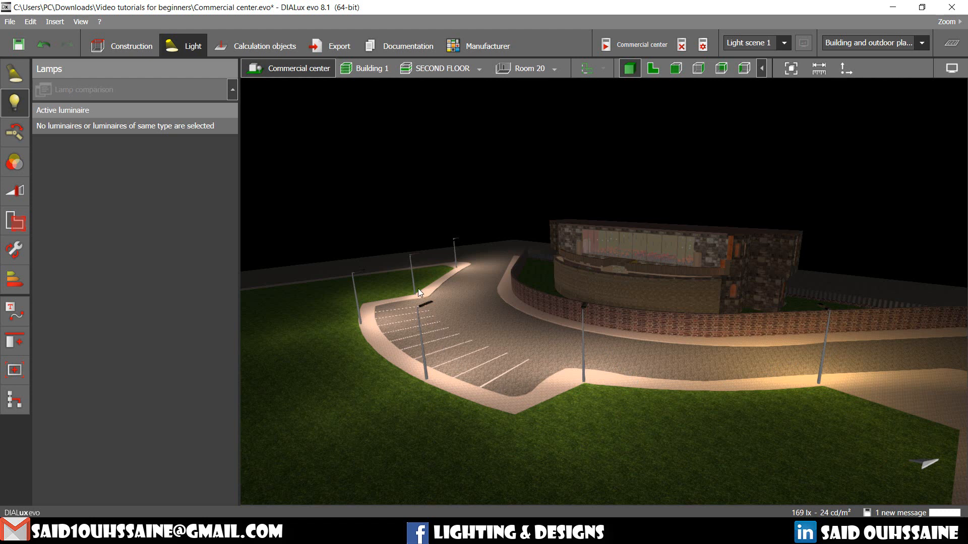
pyautogui.moveTo(355, 266)
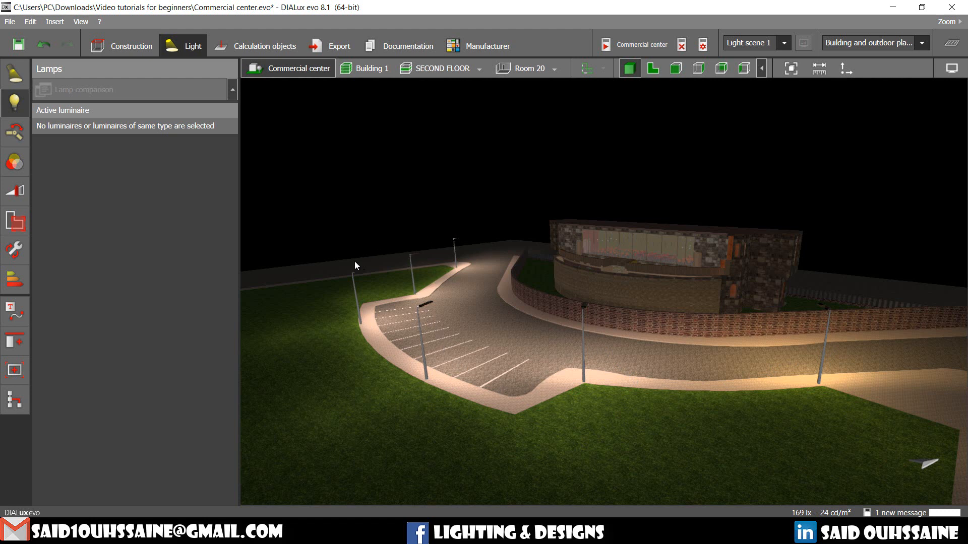
pyautogui.moveTo(612, 410)
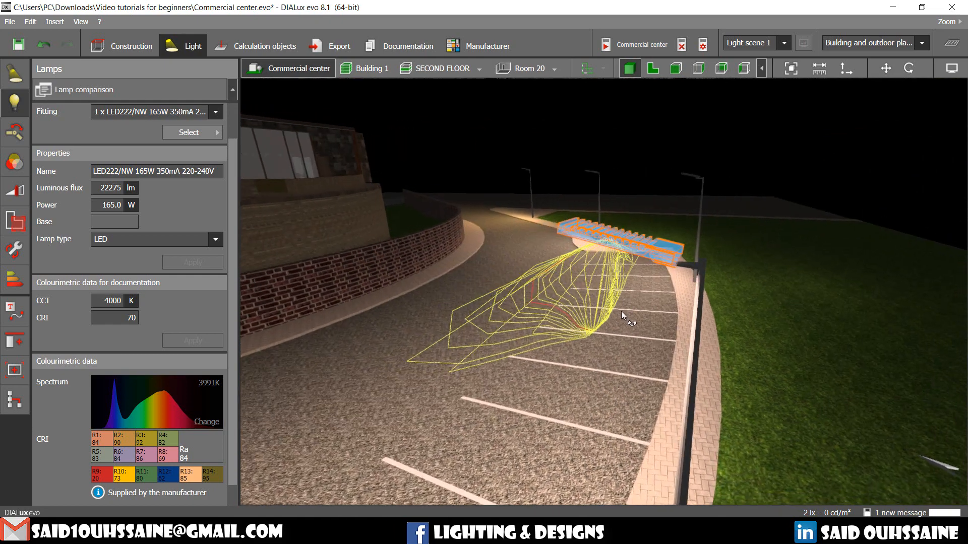
pyautogui.moveTo(574, 286)
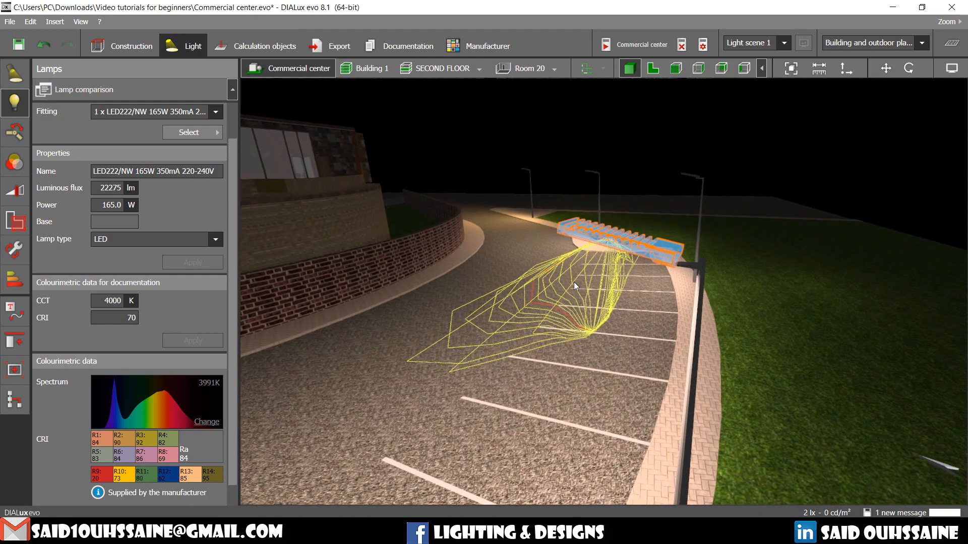
pyautogui.moveTo(565, 285)
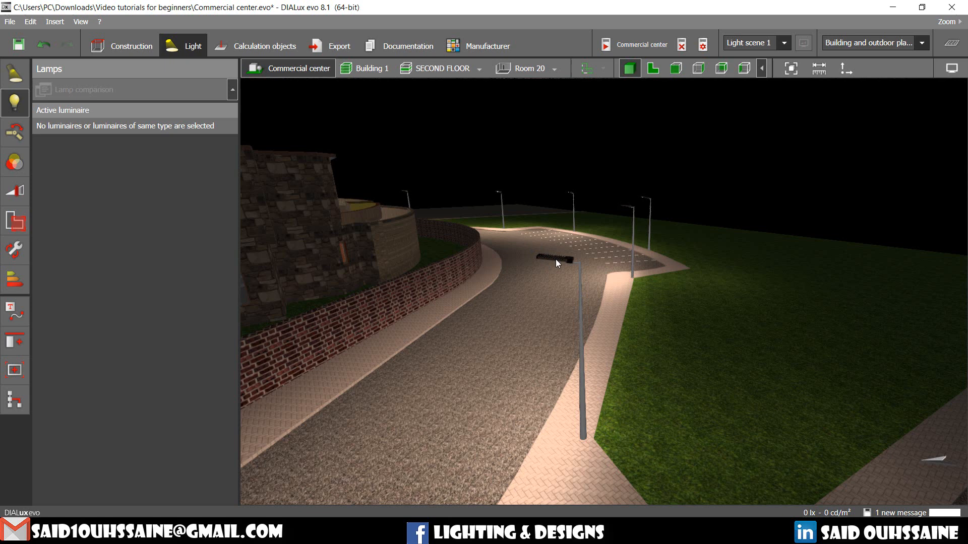
# Step: Select the street luminaire beside the curving road to show its 165 W, 22275 lm lamp
pyautogui.click(555, 258)
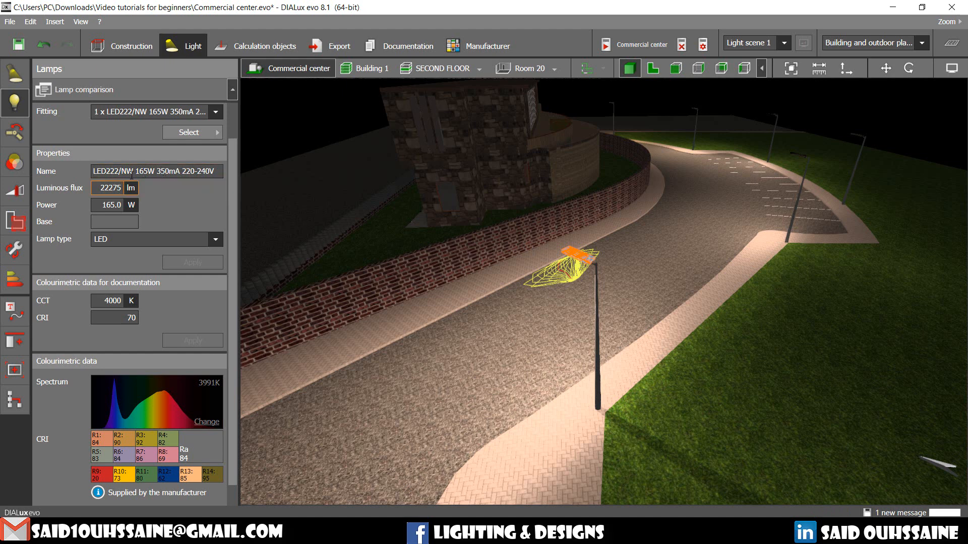
# Step: Change the street luminaire's luminous flux from 22275 lm to 2000 lm and apply it
pyautogui.tripleClick(109, 189)
pyautogui.write('2000')
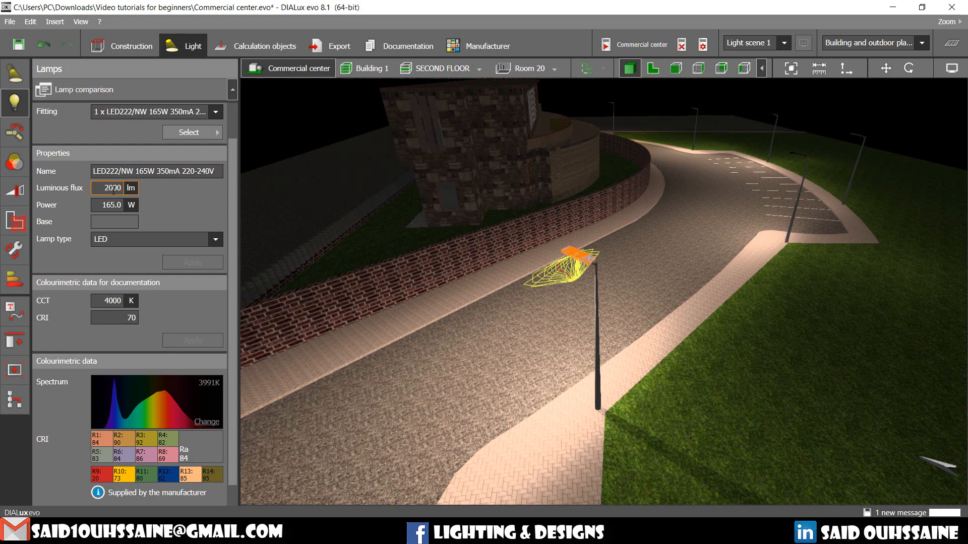
pyautogui.tripleClick(111, 187)
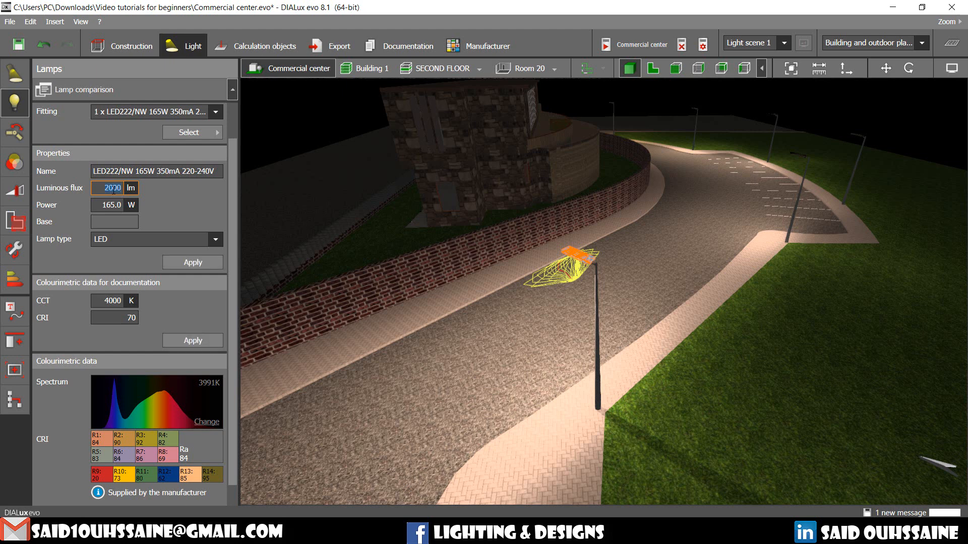
pyautogui.click(191, 263)
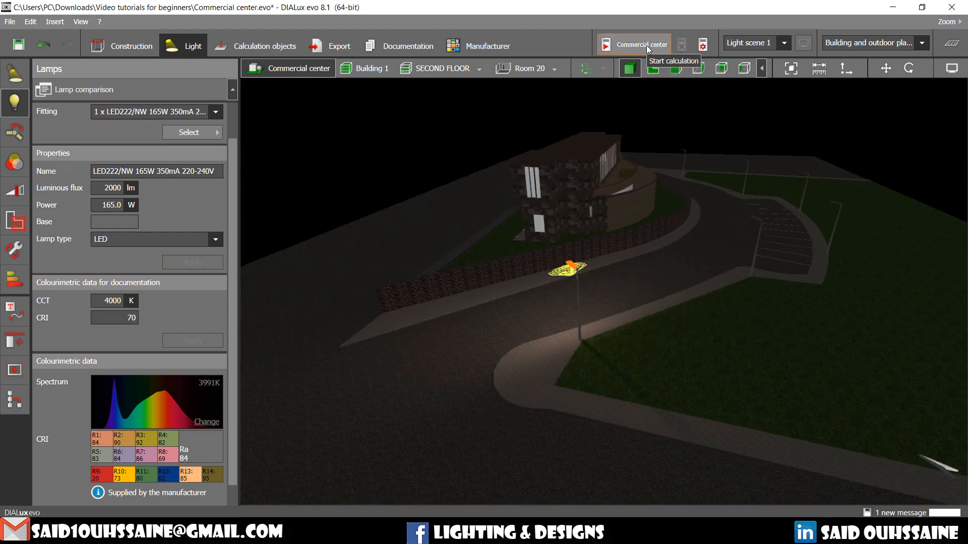
# Step: Recalculate the scene lighting, then reselect the street luminaire's 2000 lm flux value for editing
pyautogui.click(633, 44)
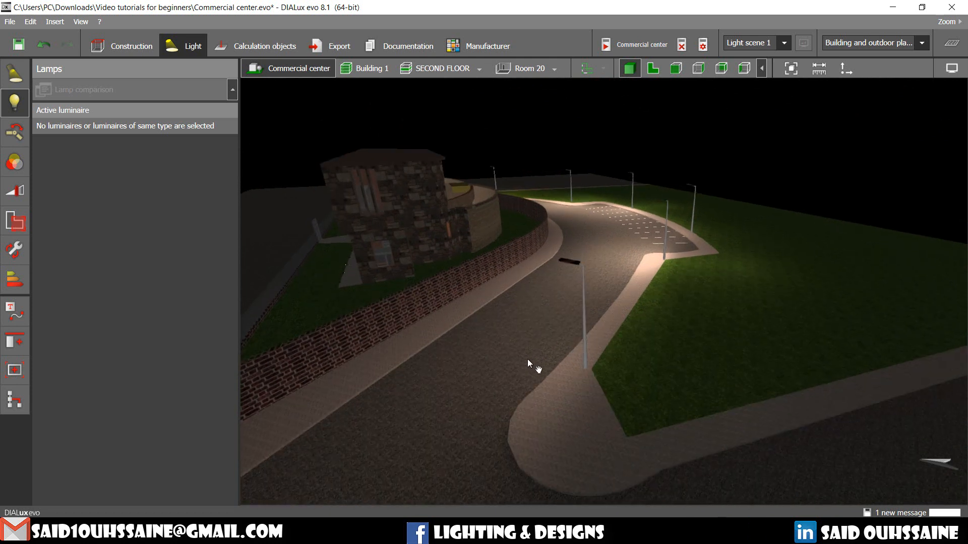
pyautogui.moveTo(544, 244)
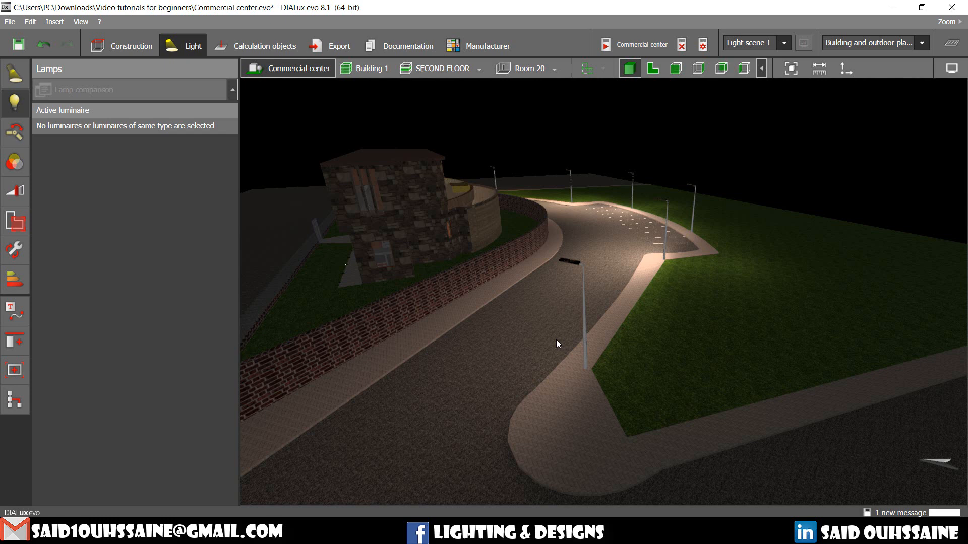
pyautogui.click(552, 256)
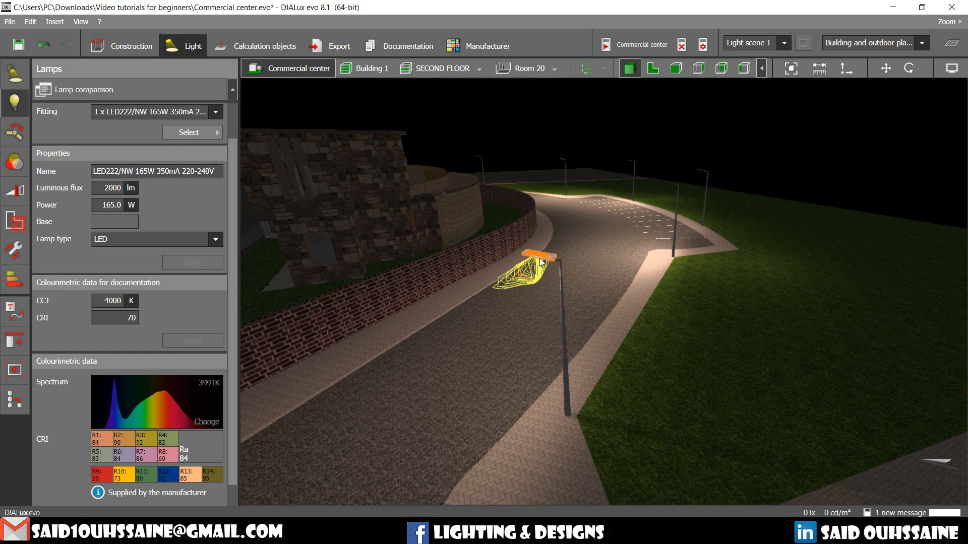
pyautogui.tripleClick(112, 187)
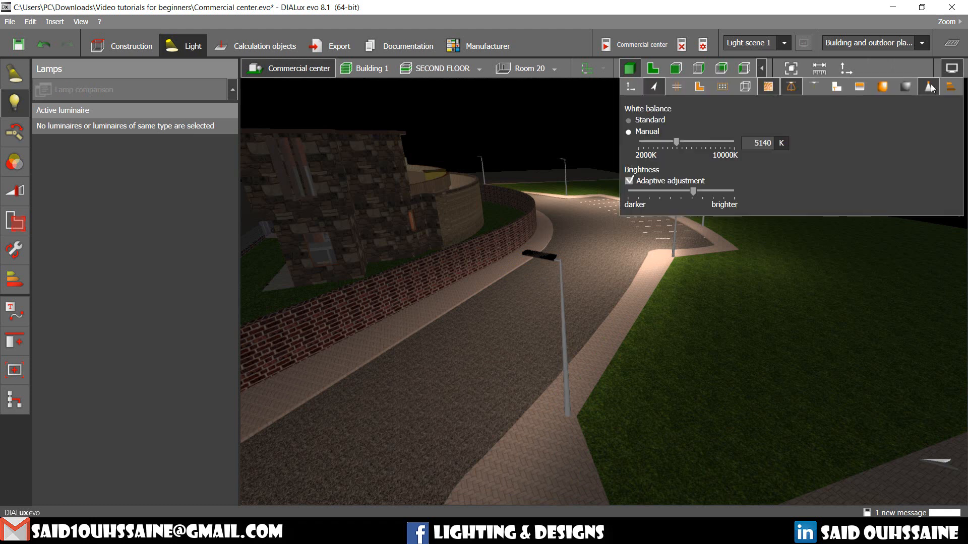
pyautogui.moveTo(927, 87)
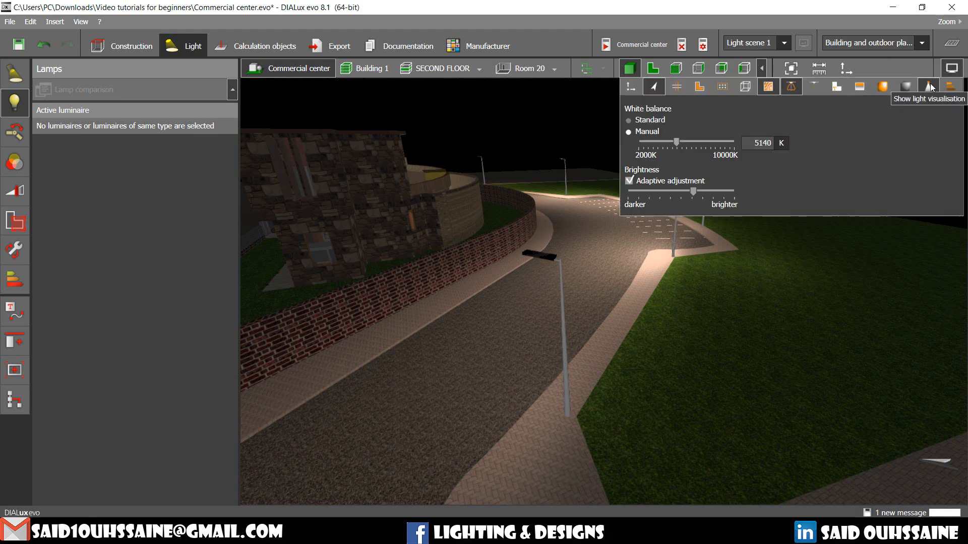
pyautogui.moveTo(953, 67)
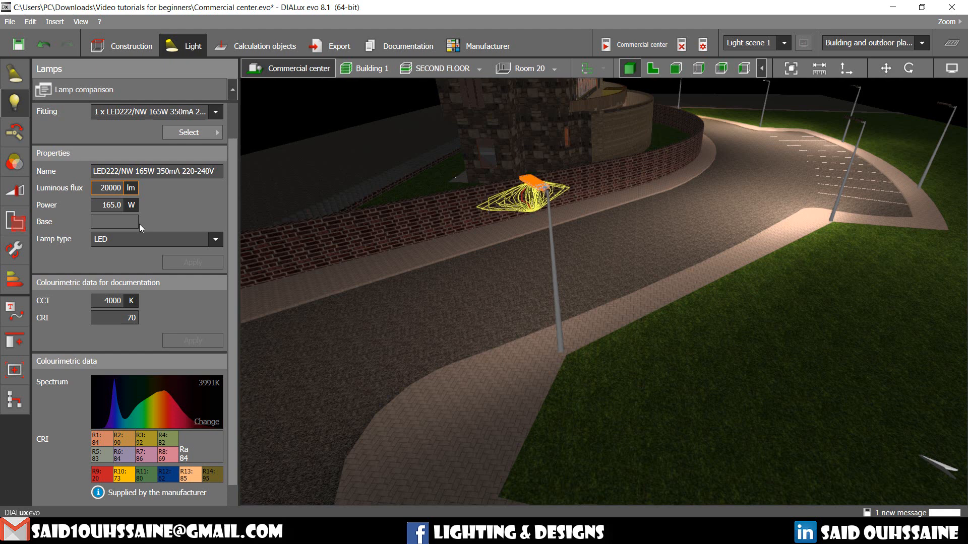
# Step: Return to Light mode and show the roadside luminaire's general details: BRP373, 5.1 m height, 135° rotation
pyautogui.click(109, 187)
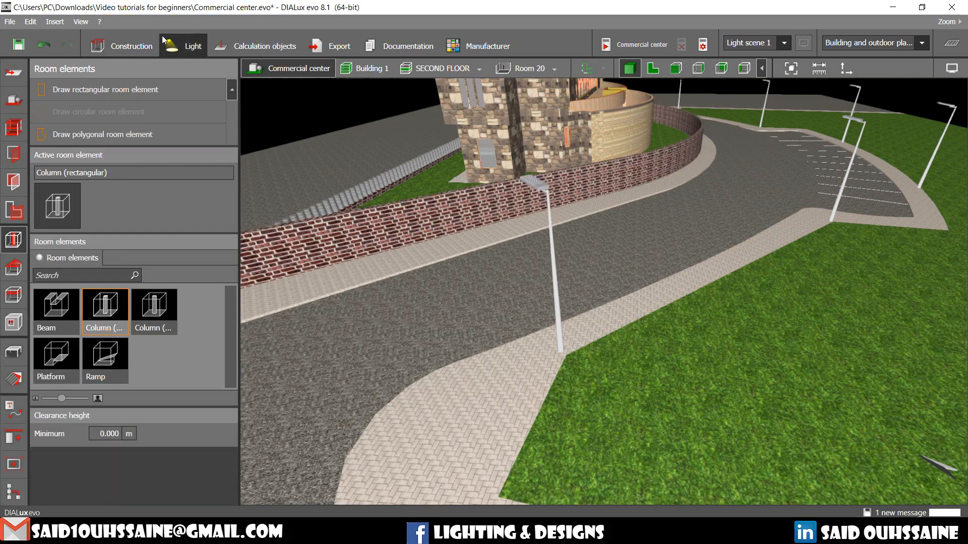
pyautogui.click(193, 45)
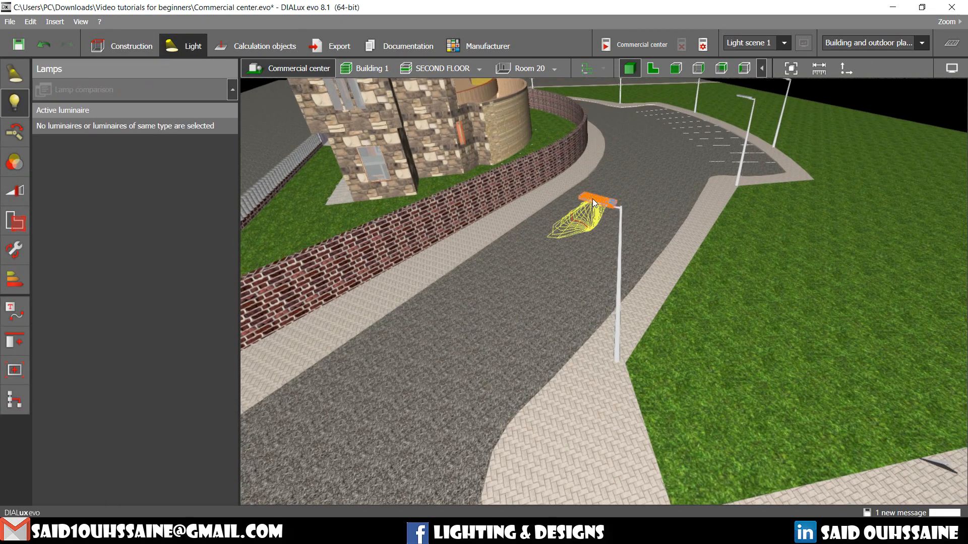
pyautogui.click(592, 204)
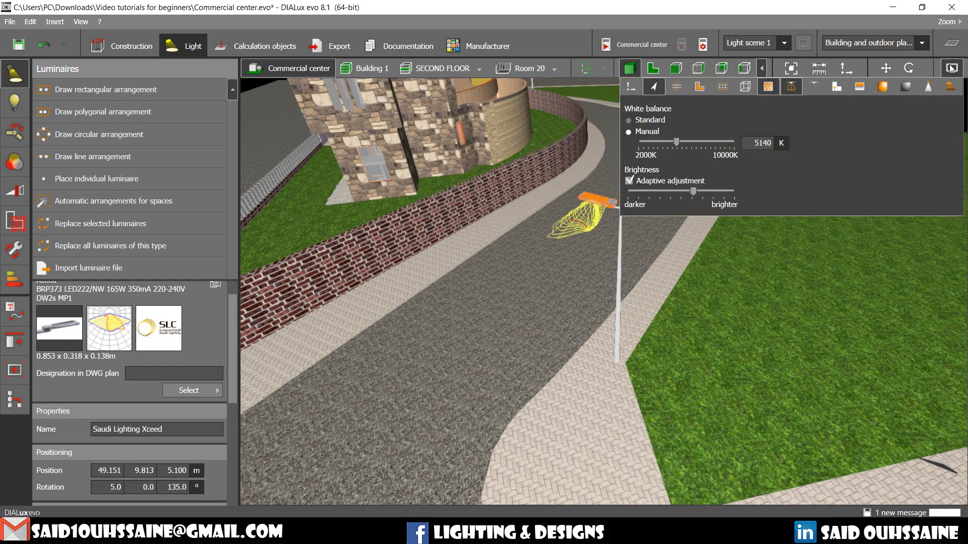
pyautogui.moveTo(928, 87)
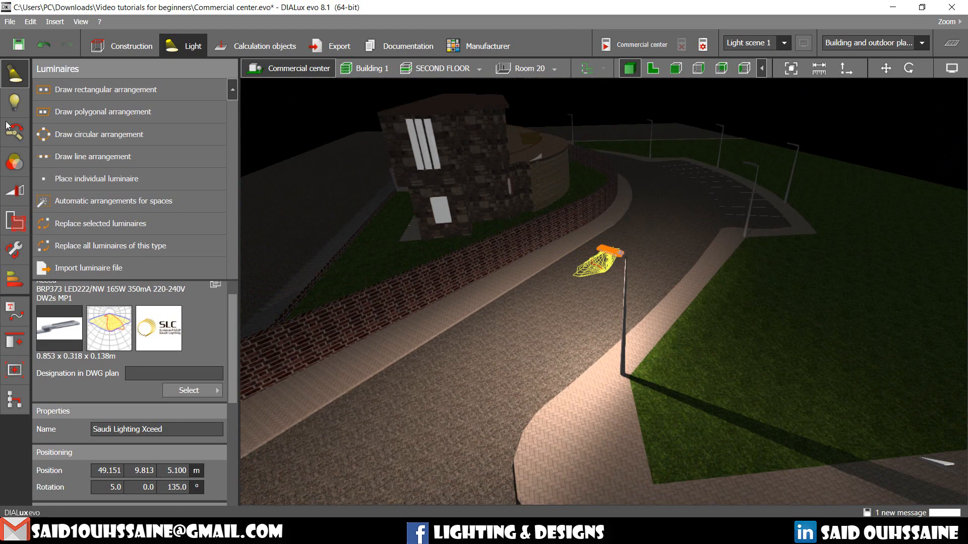
# Step: Set the street luminaire's lamp luminous flux to 40000 lm and apply it
pyautogui.click(15, 102)
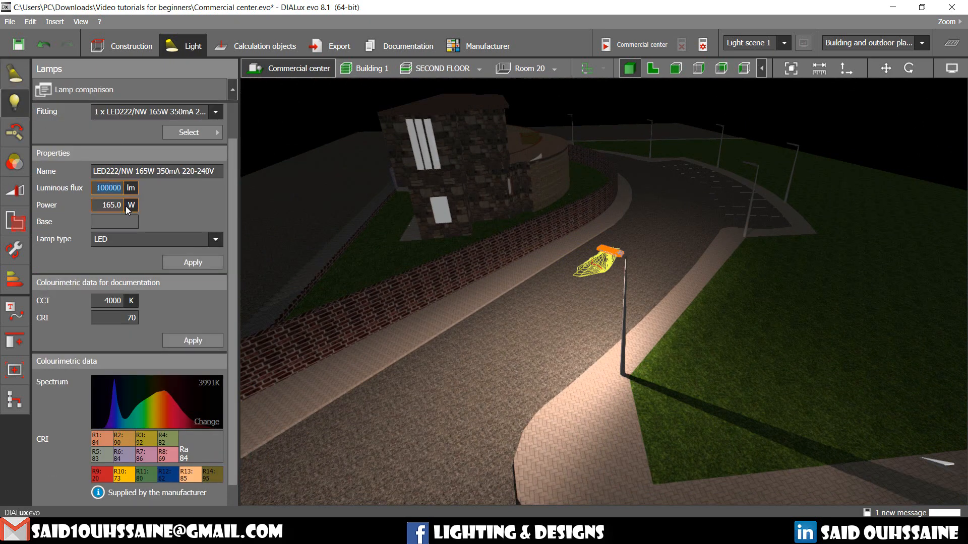
pyautogui.click(191, 262)
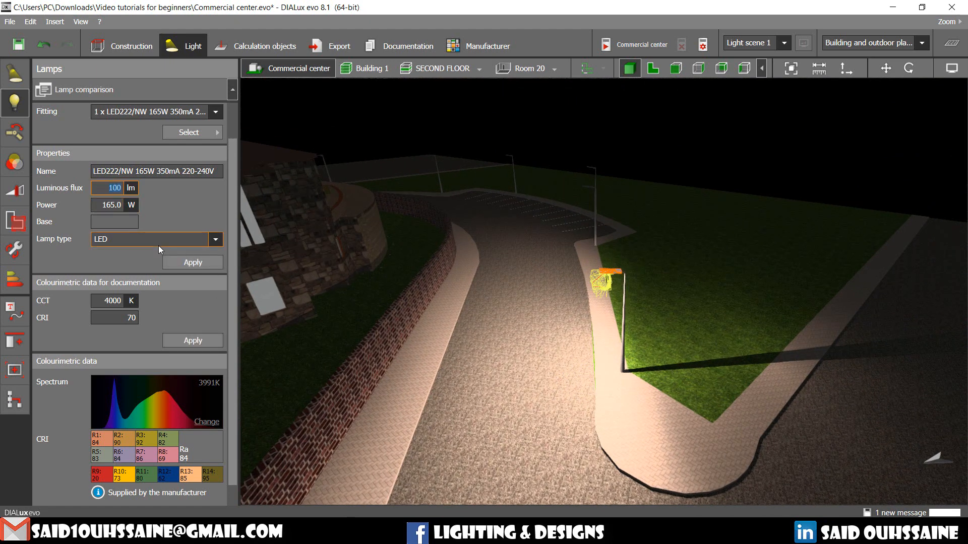
pyautogui.click(191, 263)
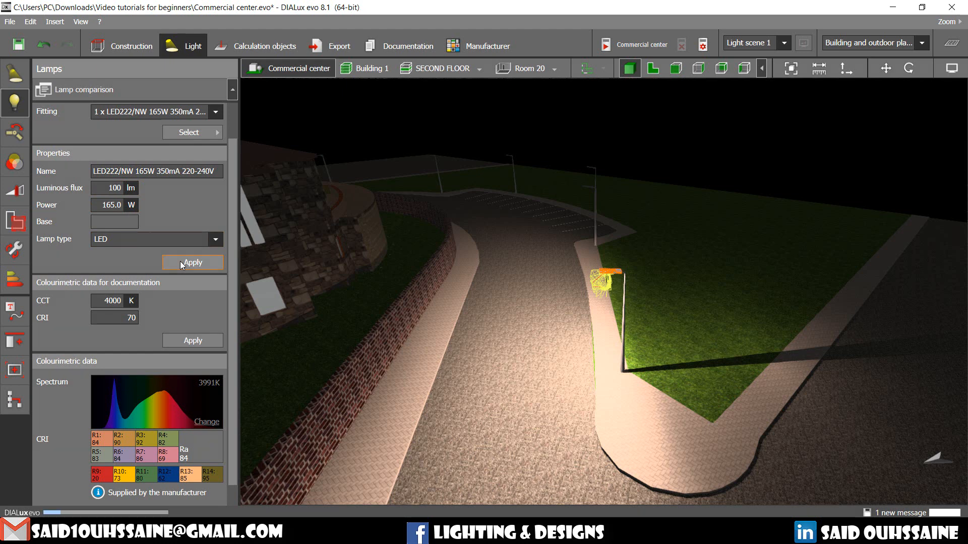
pyautogui.click(191, 262)
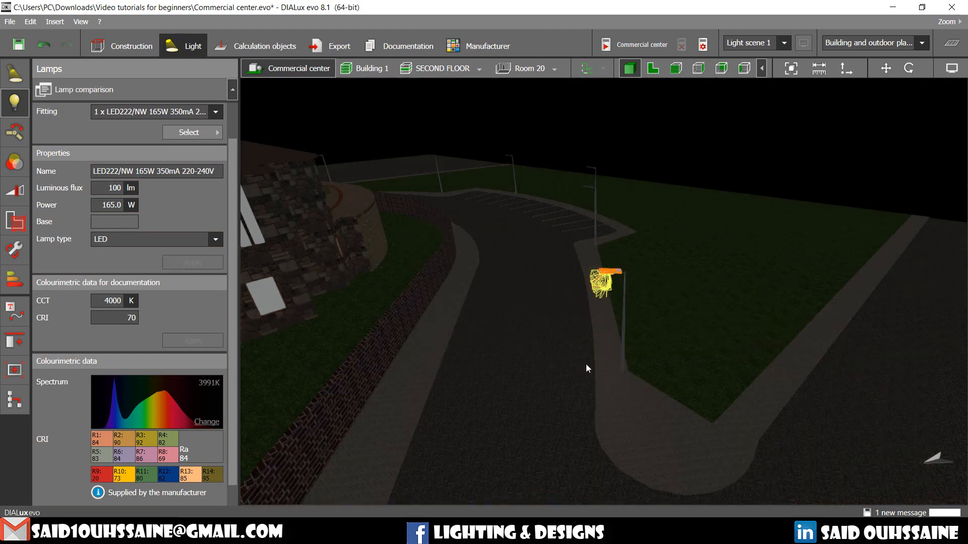
pyautogui.tripleClick(114, 187)
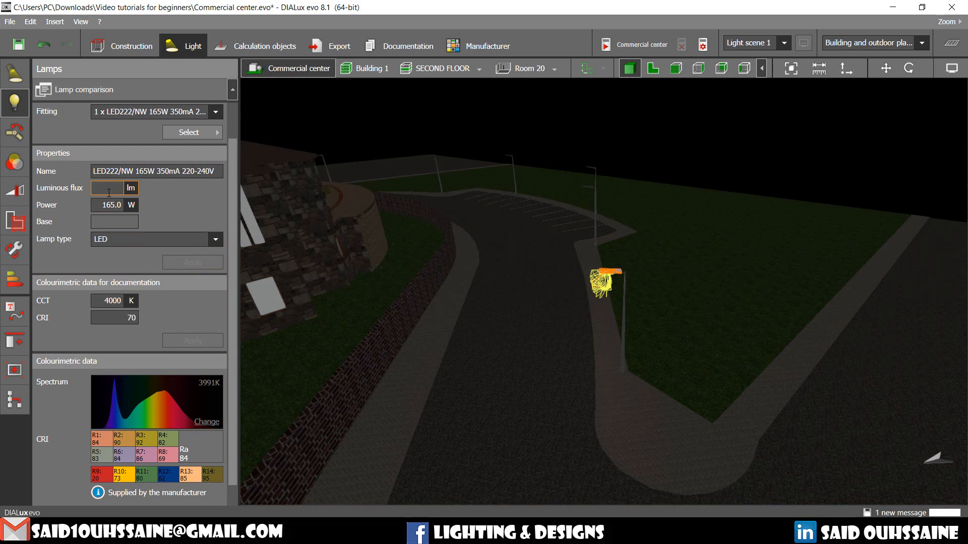
pyautogui.write('40000')
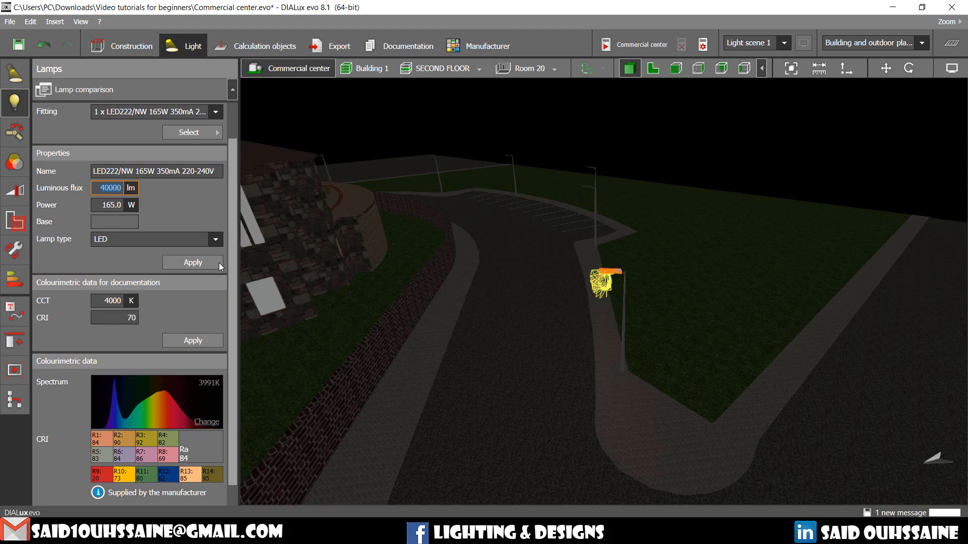
pyautogui.click(191, 263)
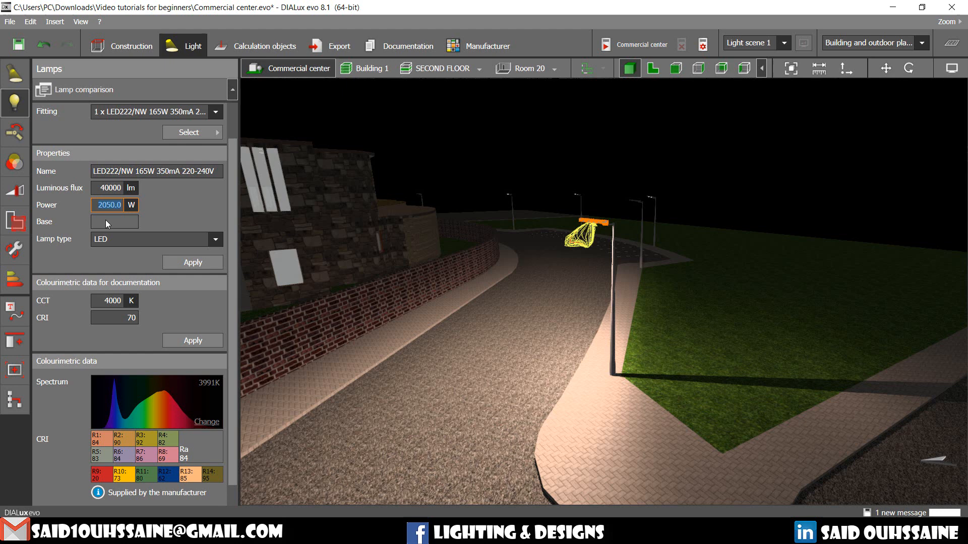
# Step: Set the lamp power to 250 W and apply it
pyautogui.write('250')
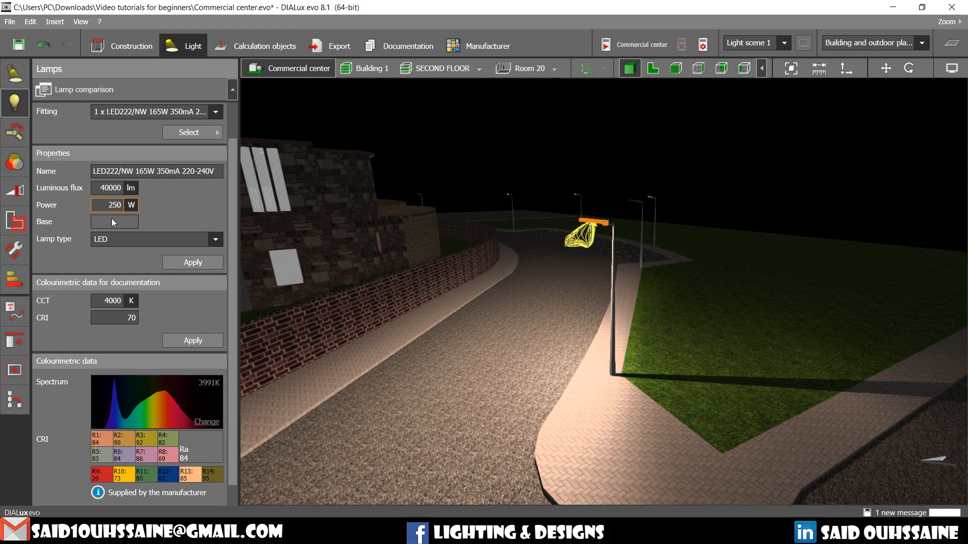
pyautogui.tripleClick(109, 205)
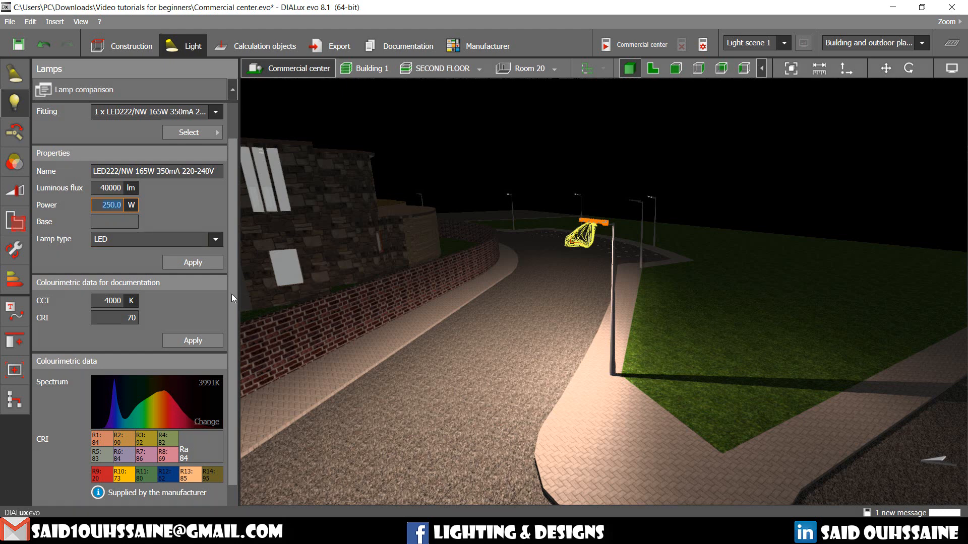
pyautogui.click(191, 263)
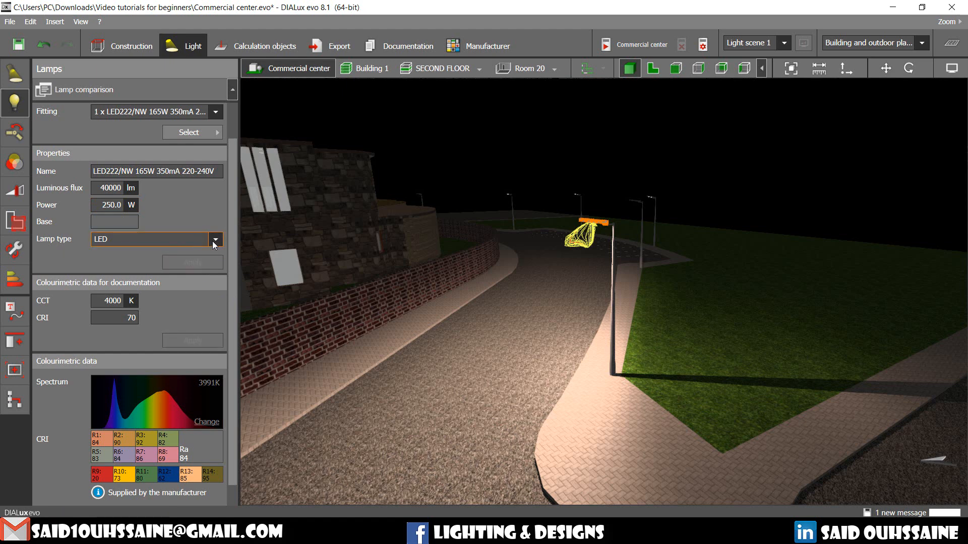
pyautogui.click(216, 240)
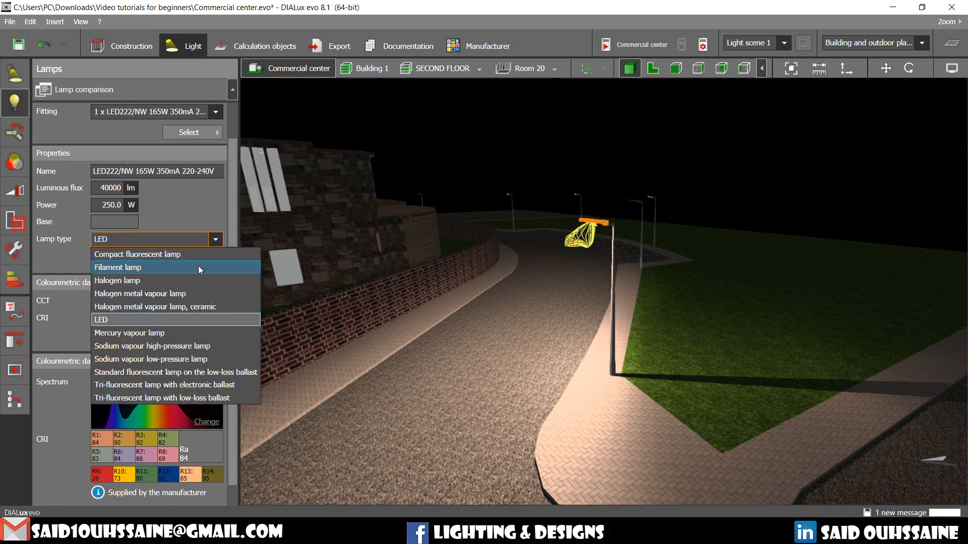
pyautogui.moveTo(182, 281)
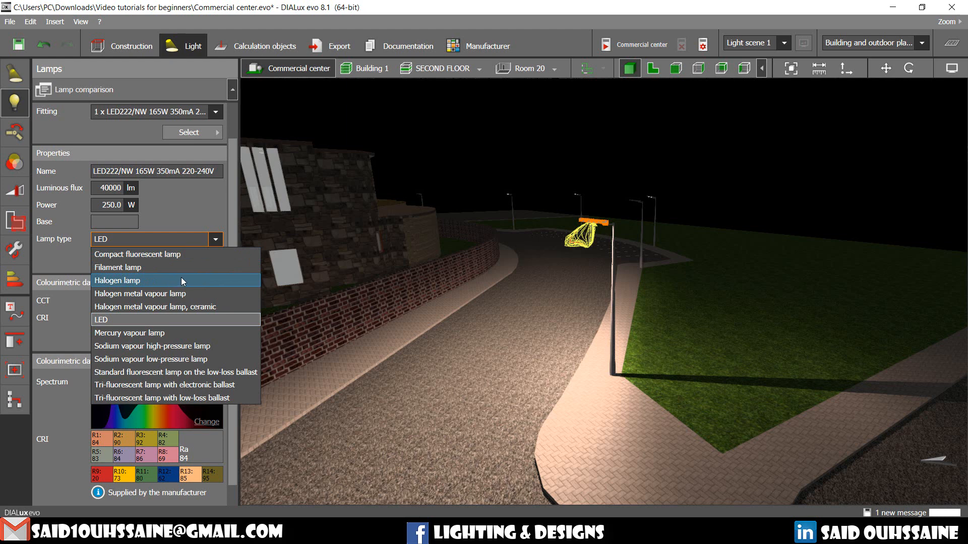
pyautogui.moveTo(173, 282)
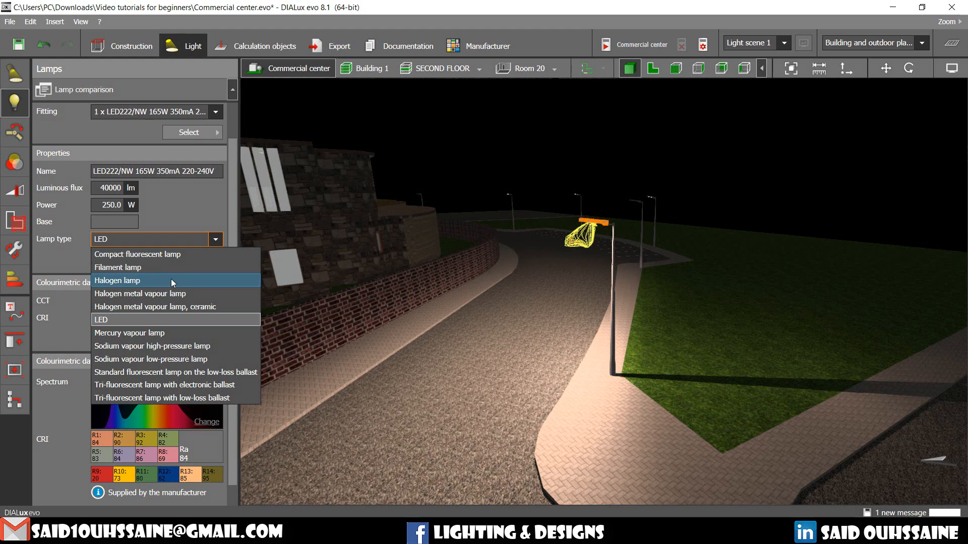
pyautogui.click(117, 281)
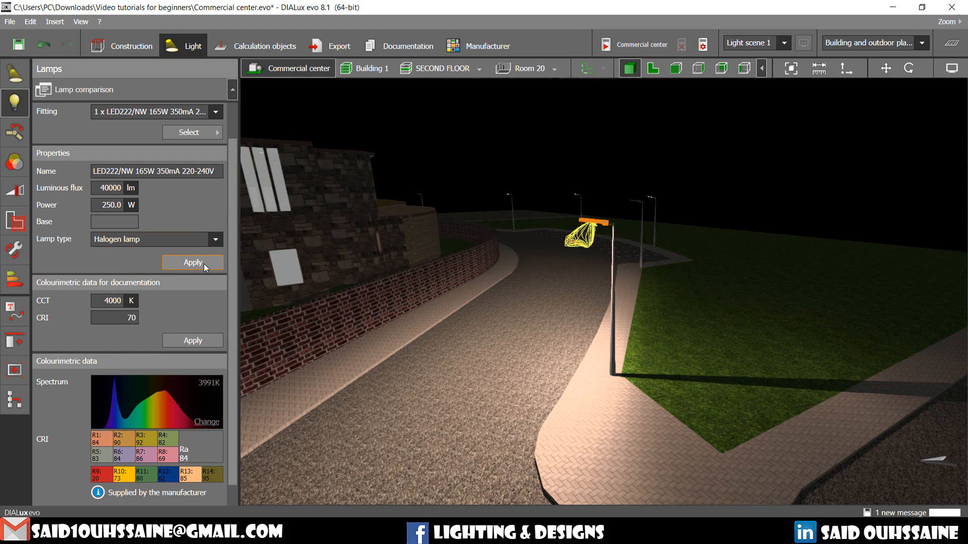
pyautogui.click(192, 262)
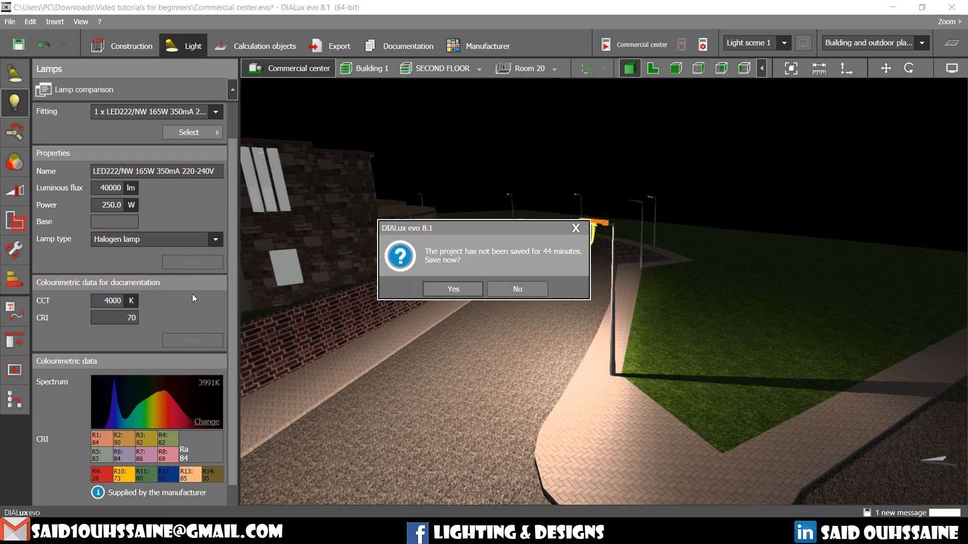
pyautogui.click(216, 239)
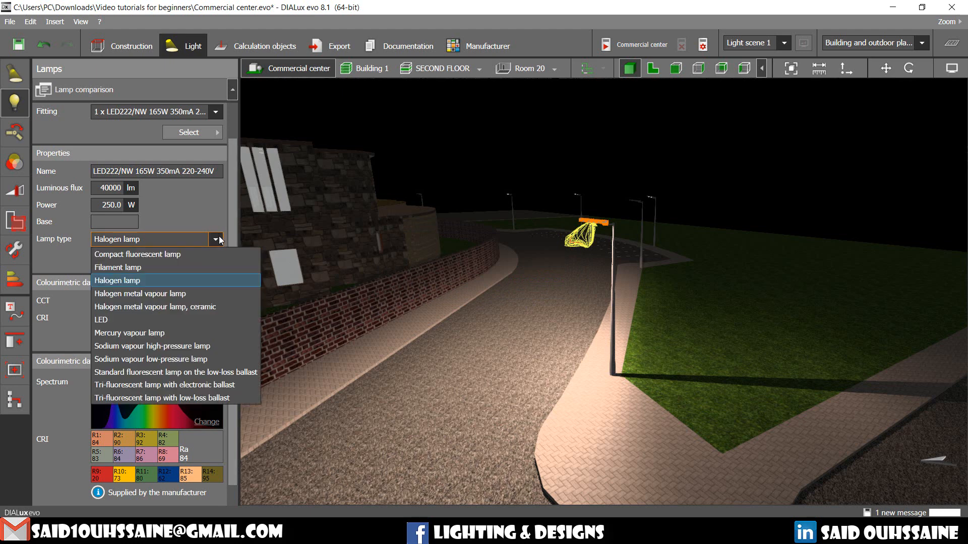
pyautogui.click(101, 320)
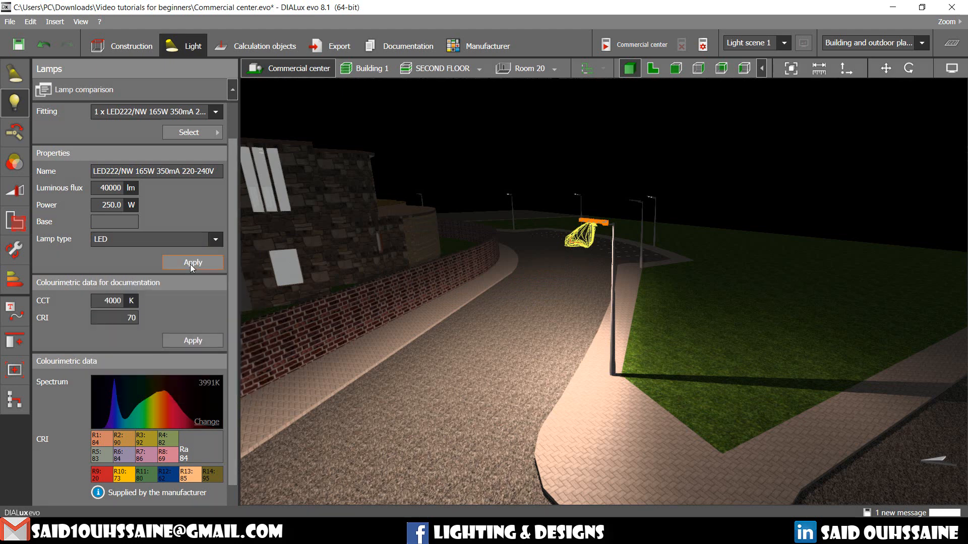
pyautogui.click(192, 262)
pyautogui.write('3000')
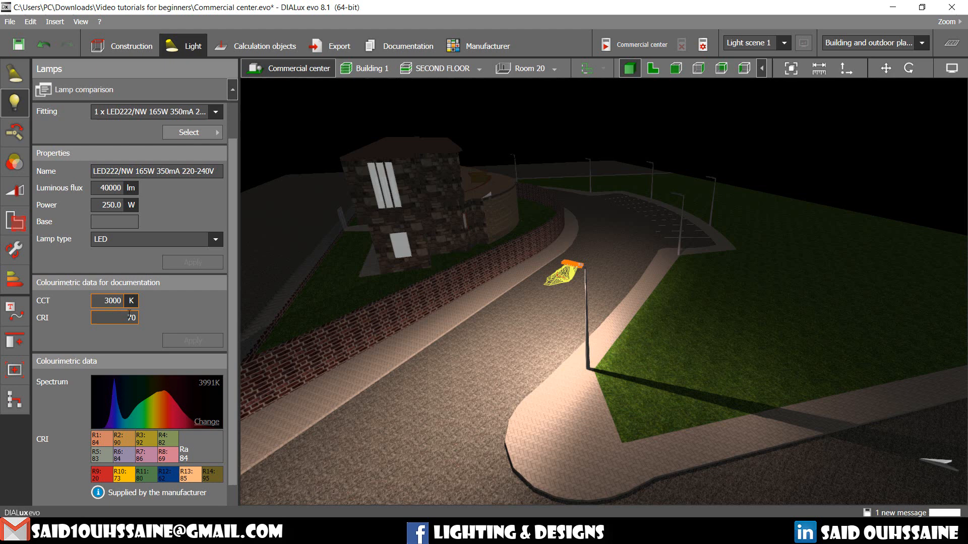
# Step: Apply a documented colour temperature of 3000 K and enter a CRI of 60
pyautogui.click(192, 340)
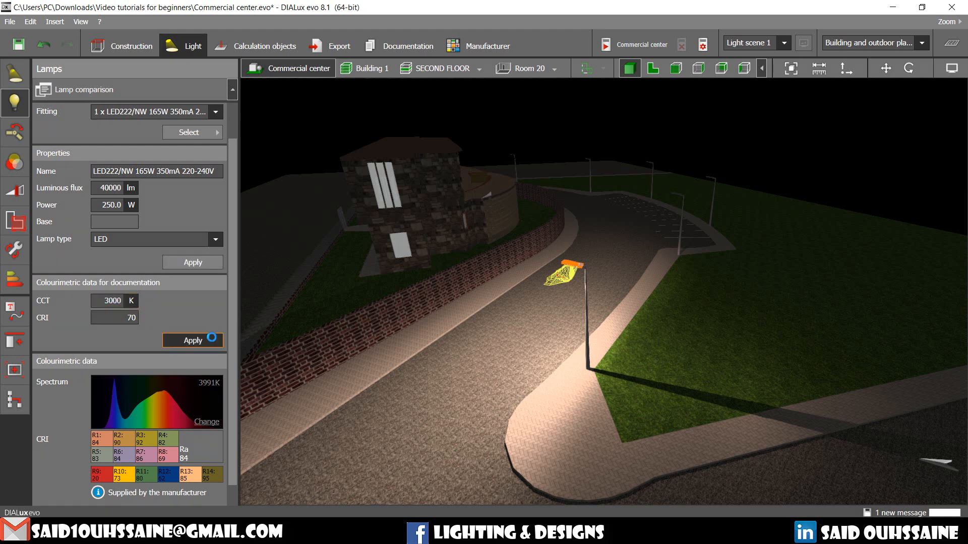
pyautogui.click(191, 339)
pyautogui.write('90')
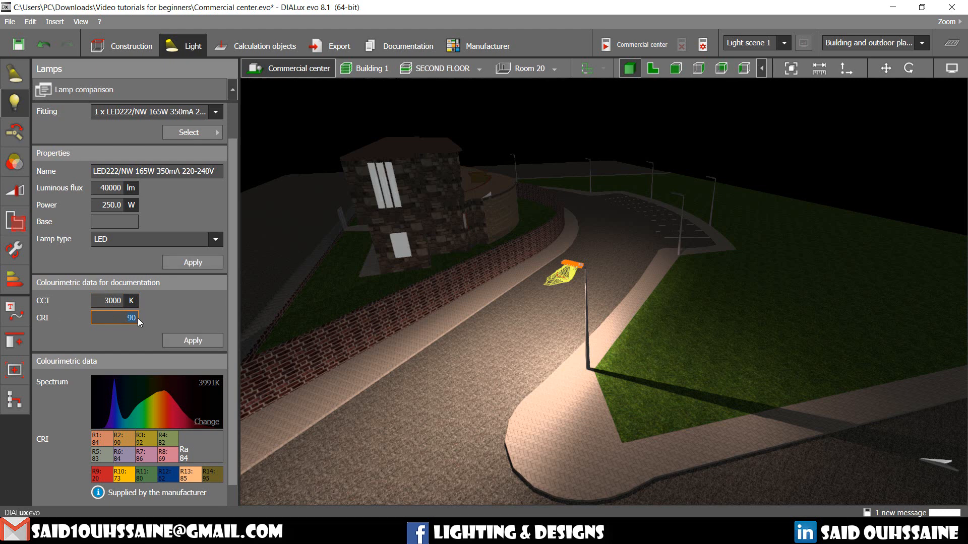
pyautogui.write('60')
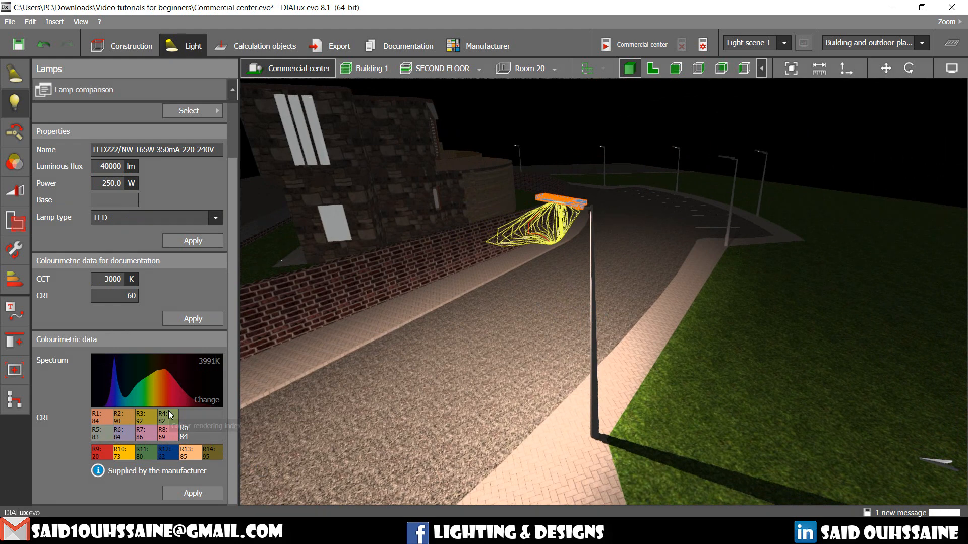
# Step: Assign the LED Green spectrum to the lamp, giving 7723 K and CRI -18
pyautogui.click(207, 400)
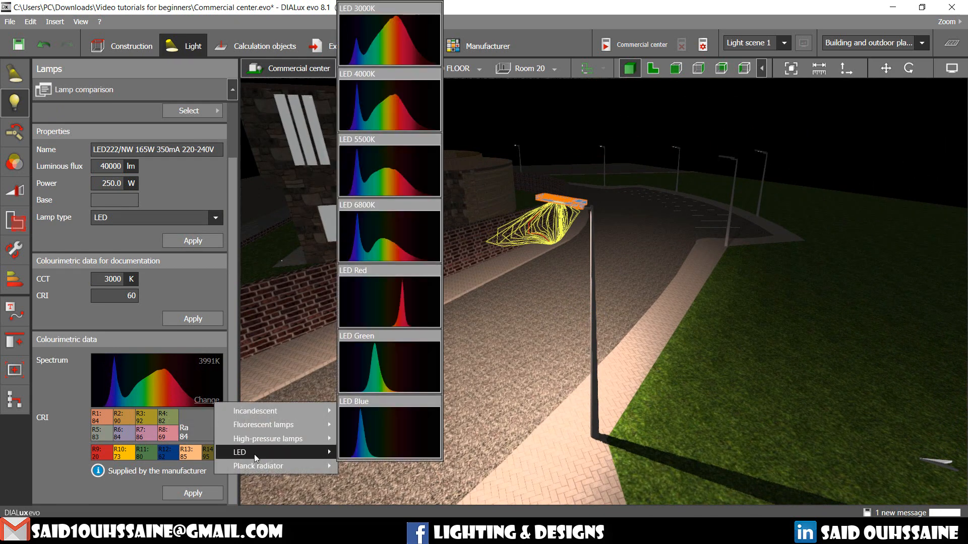
pyautogui.moveTo(381, 387)
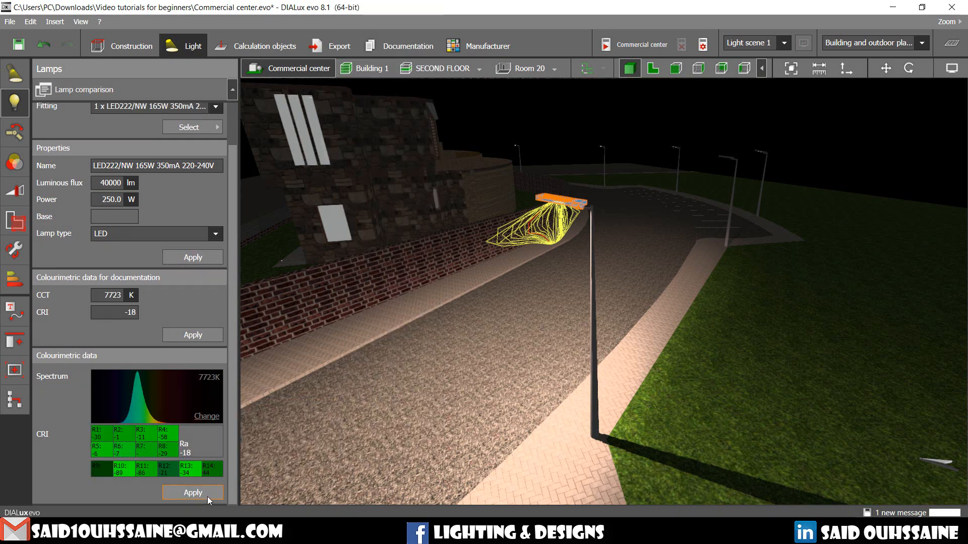
pyautogui.click(192, 493)
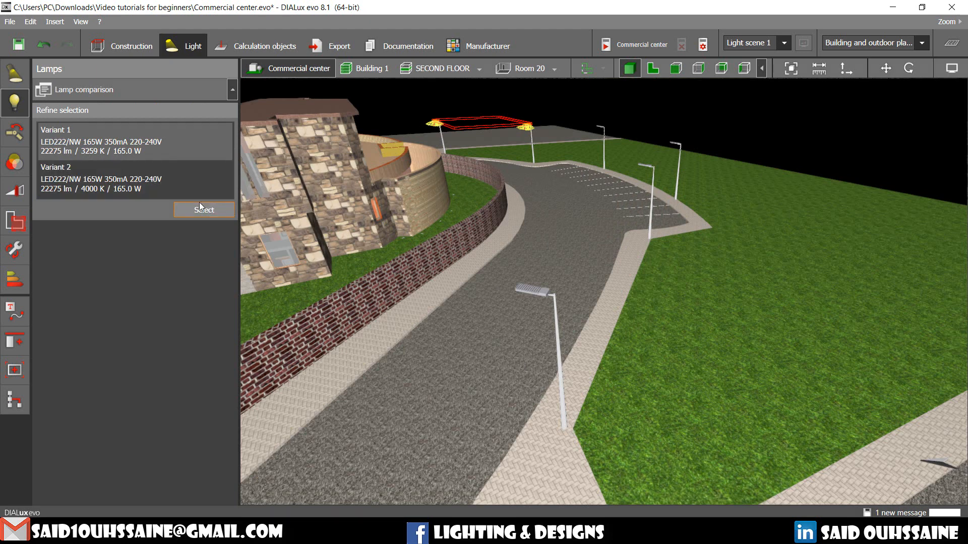
# Step: Select the Variant 2 (22275 lm, 4000 K) street luminaires and reach their lamp's Spectrum setting
pyautogui.click(203, 210)
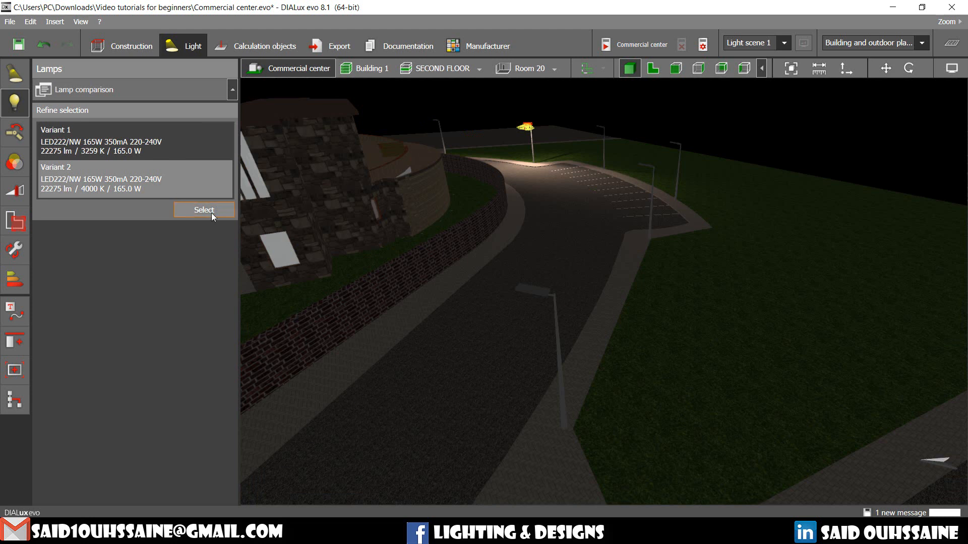
pyautogui.click(204, 210)
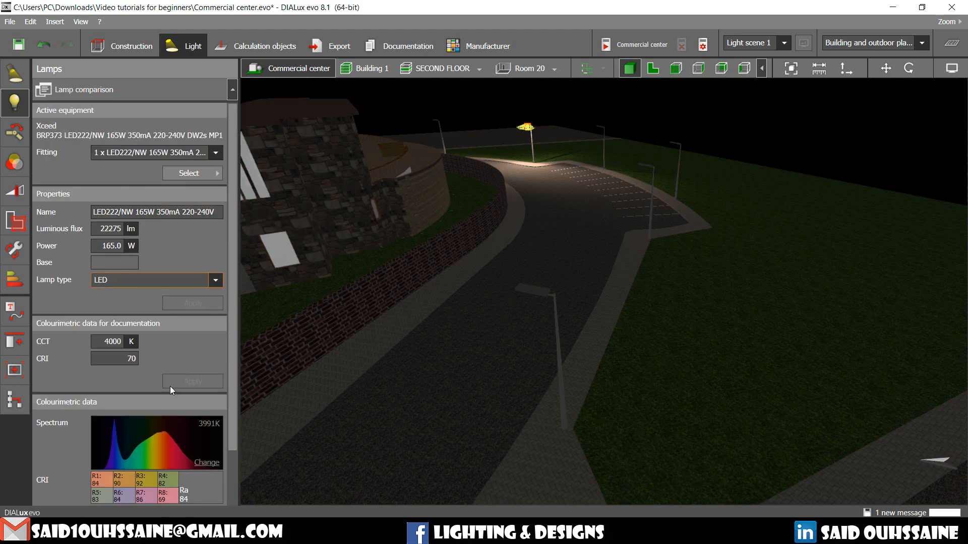
pyautogui.scroll(-3)
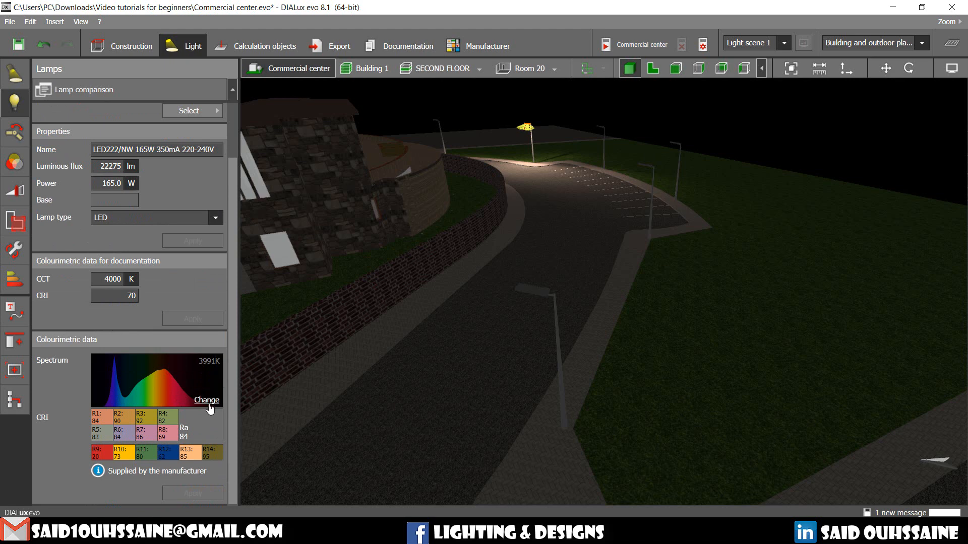
pyautogui.click(207, 400)
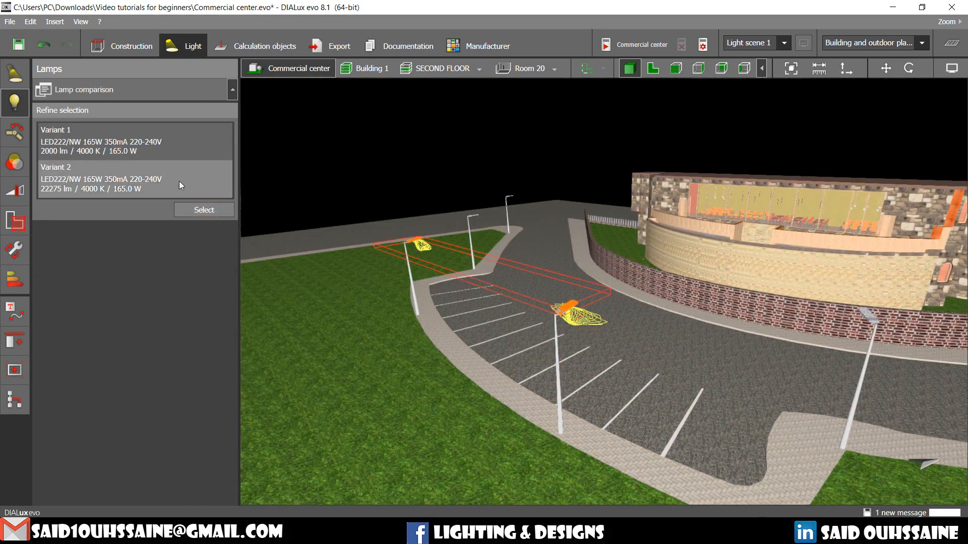
# Step: Pick Variant 2 (22275 lm / 4000 K / 165 W) for the parking-area luminaires in Refine selection
pyautogui.click(203, 210)
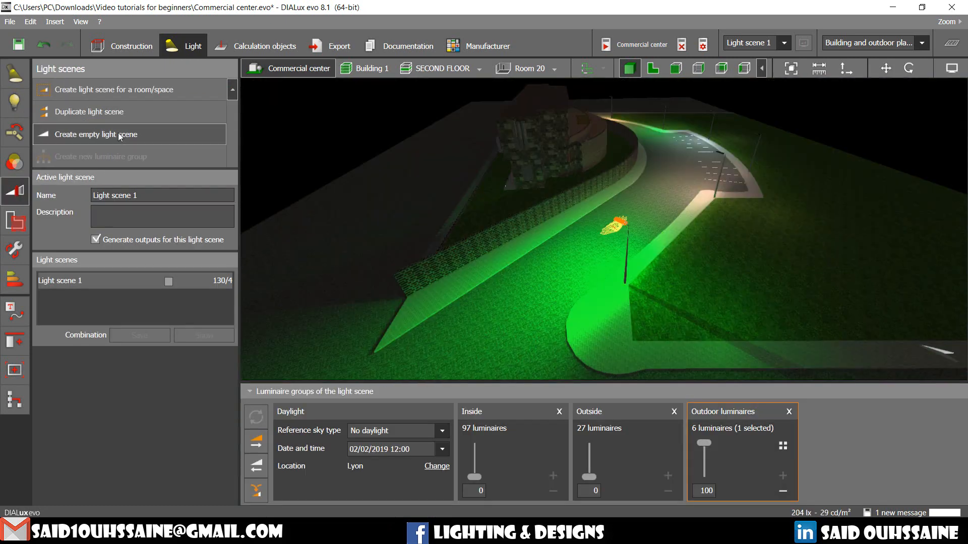
# Step: Reopen the lamp properties of the green-lit street luminaire (40000 lm, 250 W, green spectrum)
pyautogui.click(14, 103)
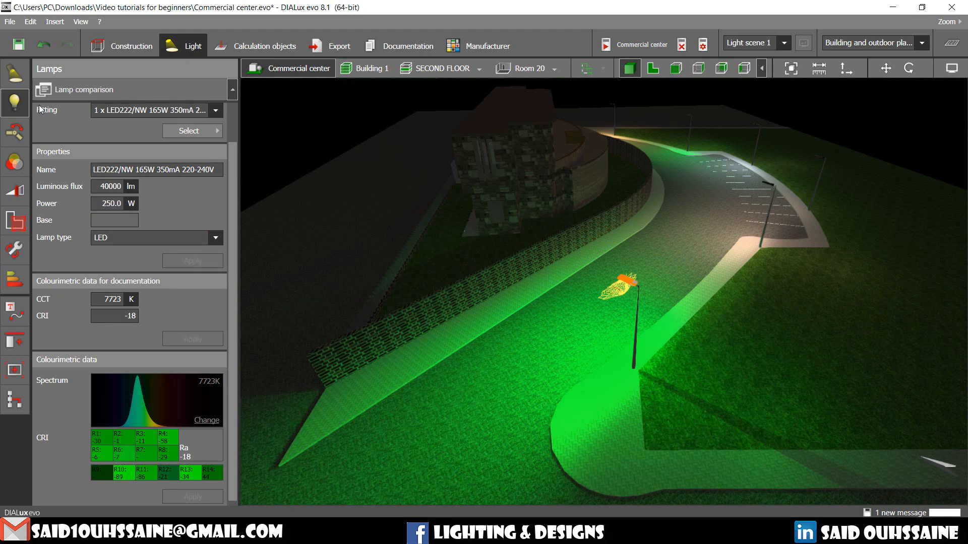